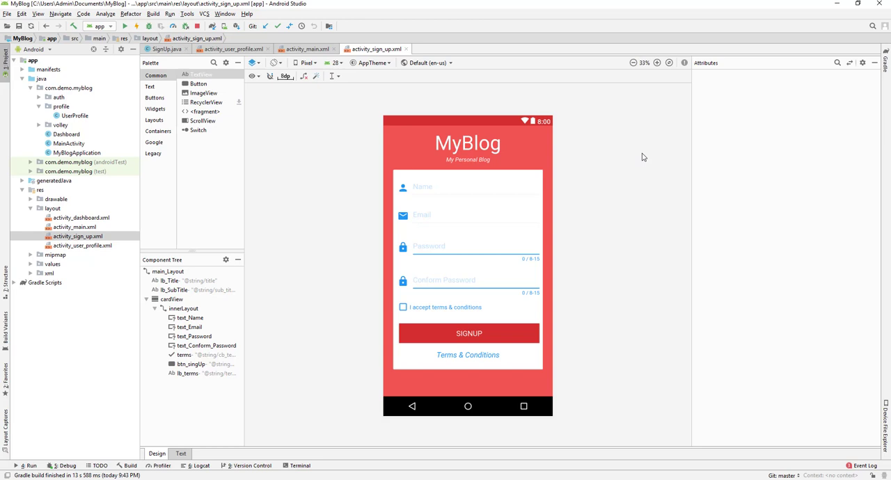
mouse_move(495, 164)
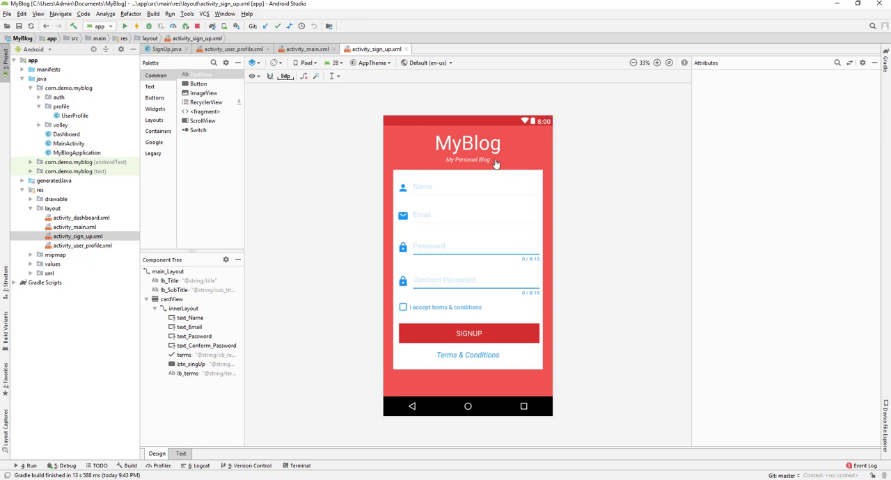
mouse_move(309, 49)
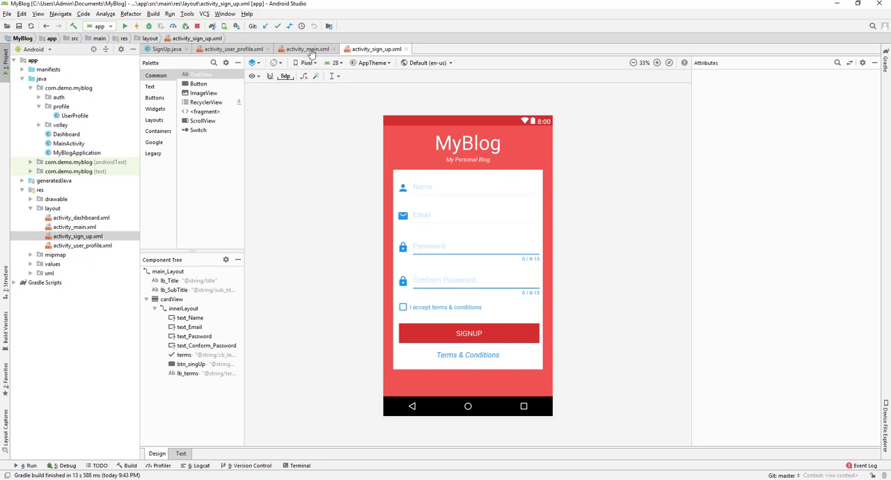
Review the activity_main.xml login layout and activity_user_profile.xml layout in the design editor.
left_click(306, 48)
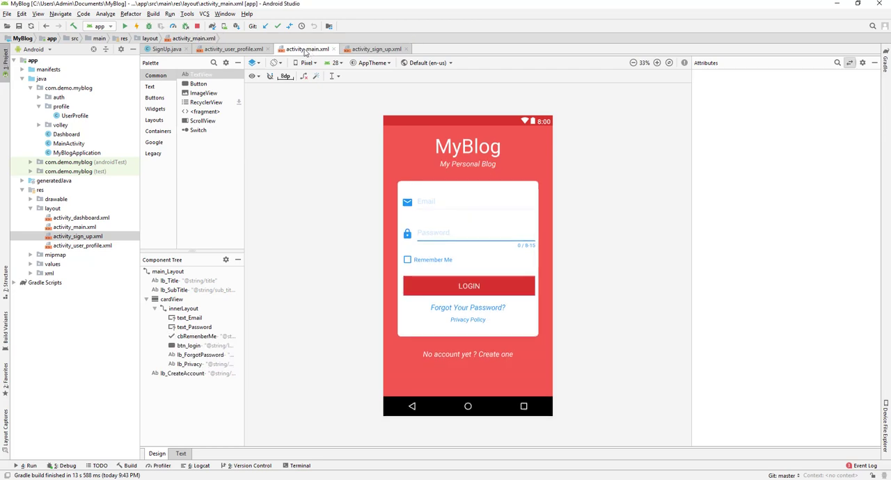
left_click(237, 47)
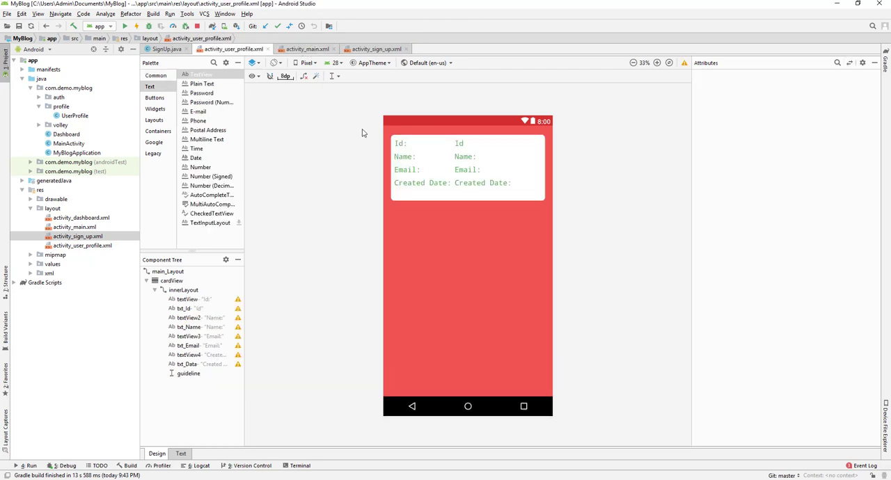
mouse_move(473, 128)
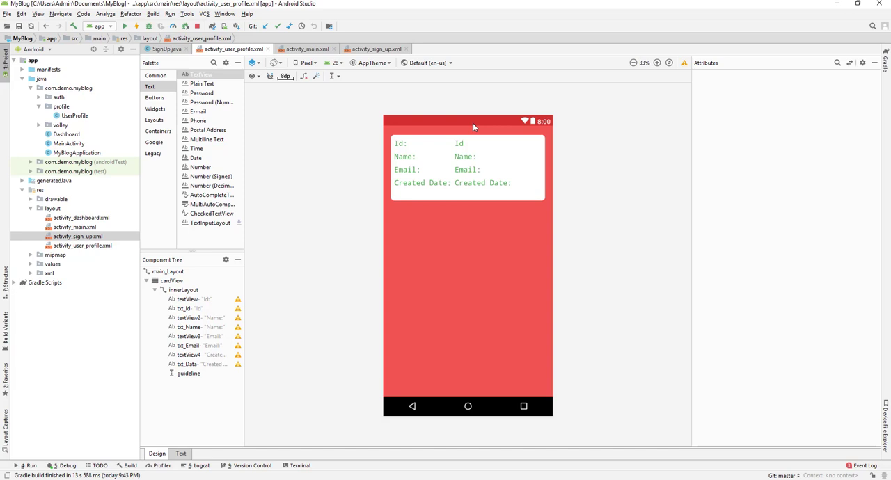
mouse_move(433, 123)
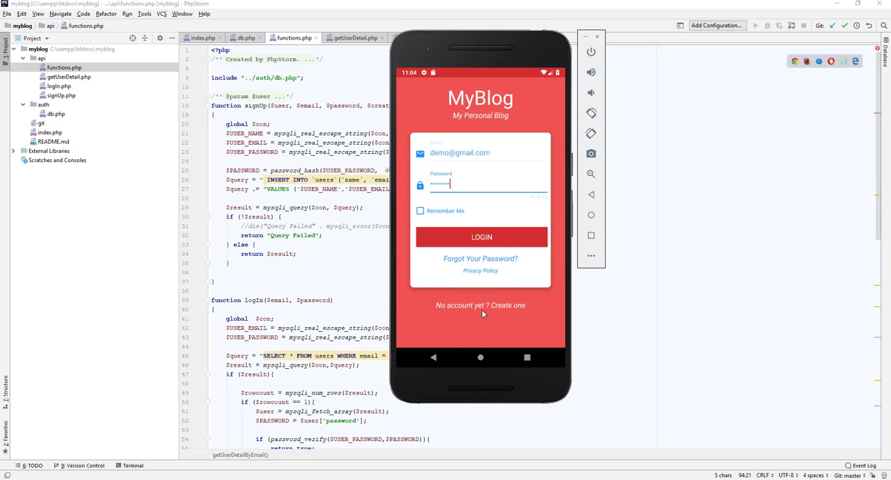
mouse_move(487, 307)
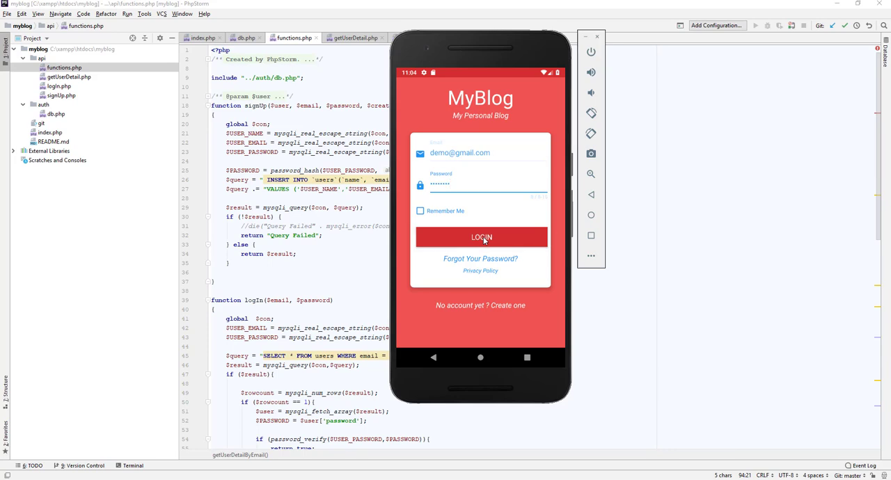
Log in to MyBlog with the entered credentials so the demo user's Id, name, email and created date appear.
left_click(481, 237)
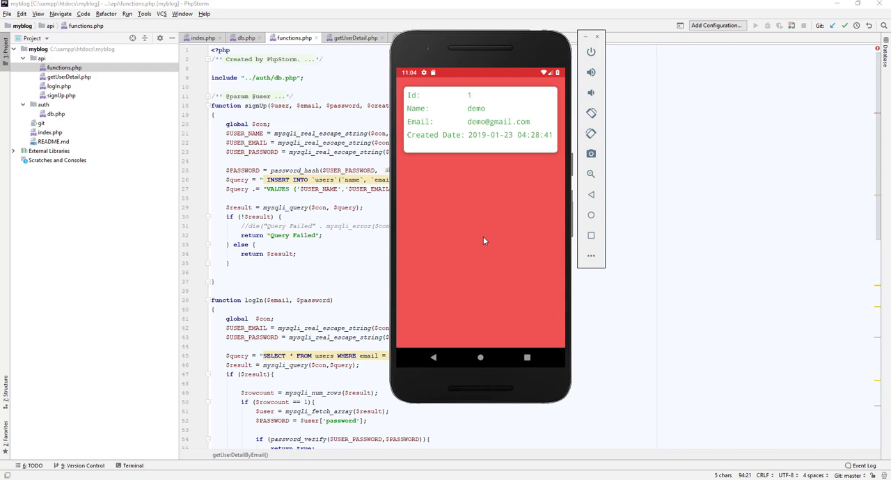